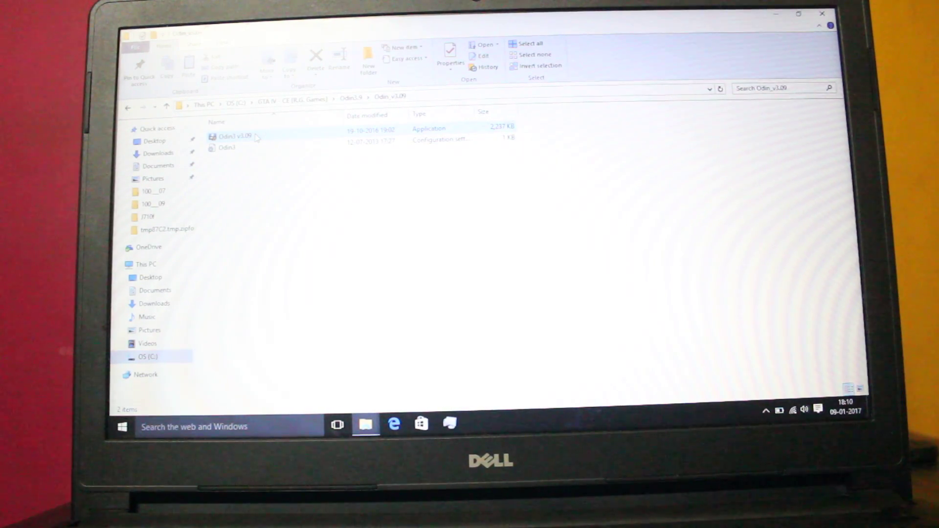
# Launch the Odin3 v3.09 application from the Odin_v3.09 folder.
pyautogui.click(234, 136)
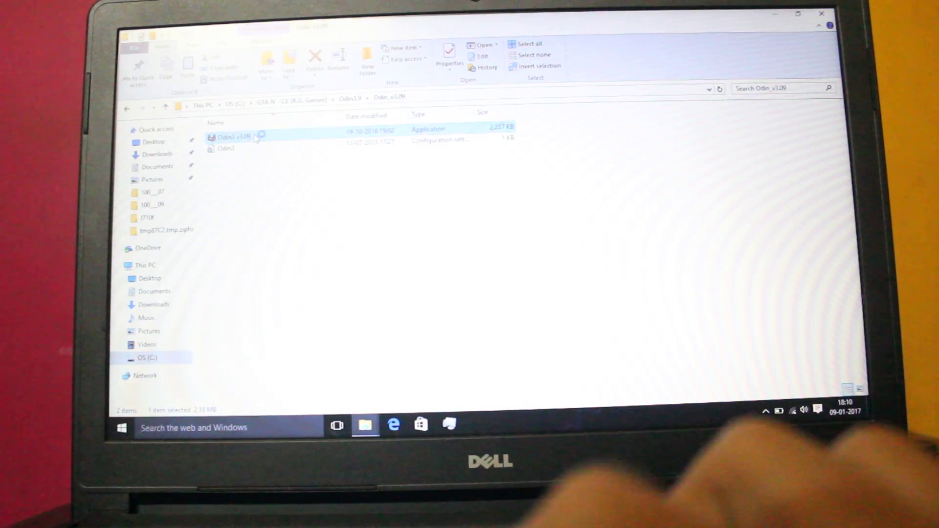
pyautogui.doubleClick(232, 137)
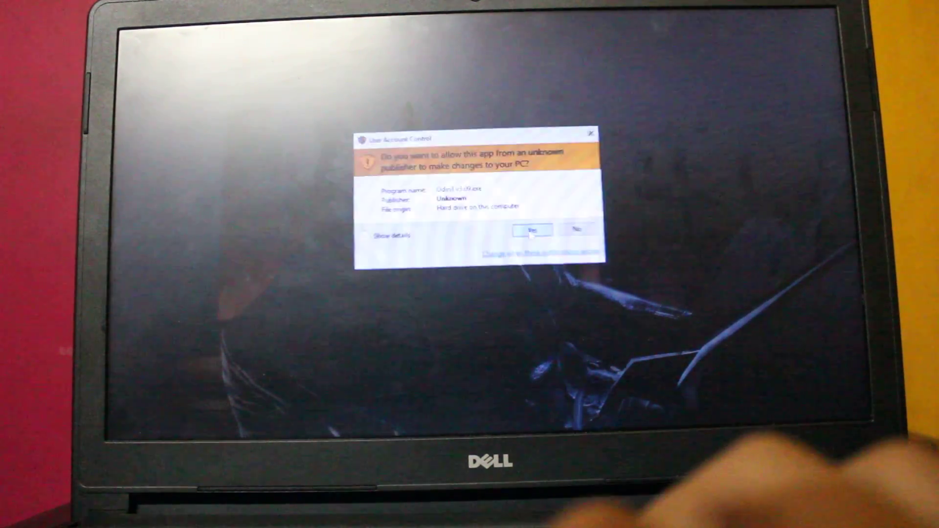
# Accept the User Account Control prompt so the Odin3 v3.09 window opens.
pyautogui.click(530, 231)
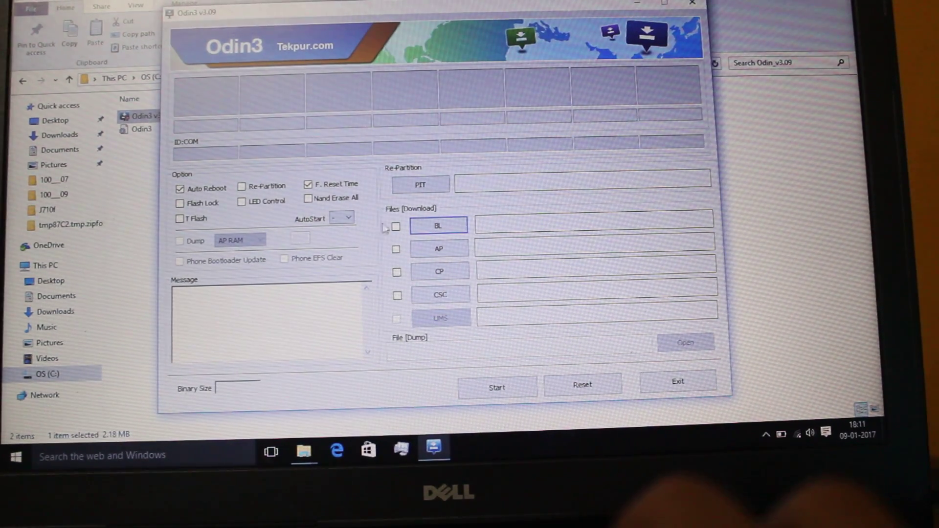
# Load the BL and AP tar firmware files into their Odin3 slots.
pyautogui.click(397, 226)
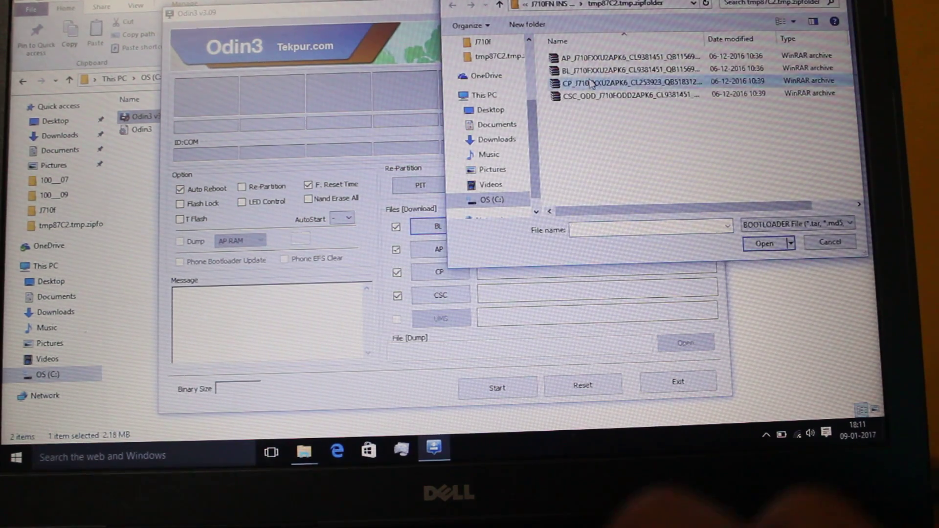
pyautogui.click(623, 67)
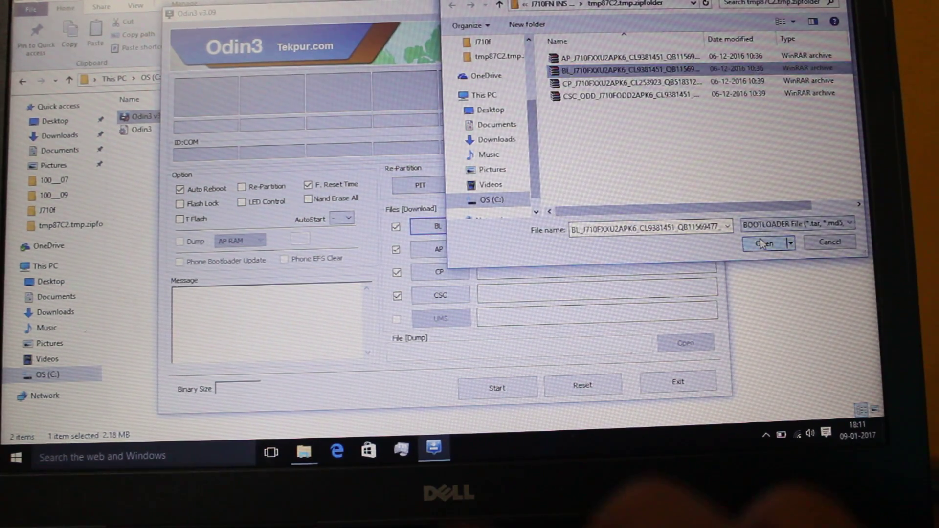
pyautogui.click(765, 242)
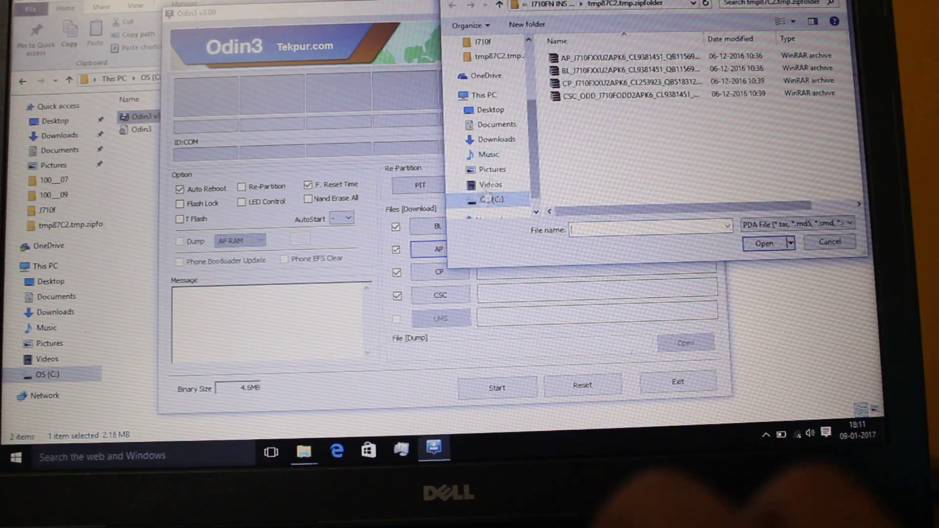
pyautogui.click(623, 55)
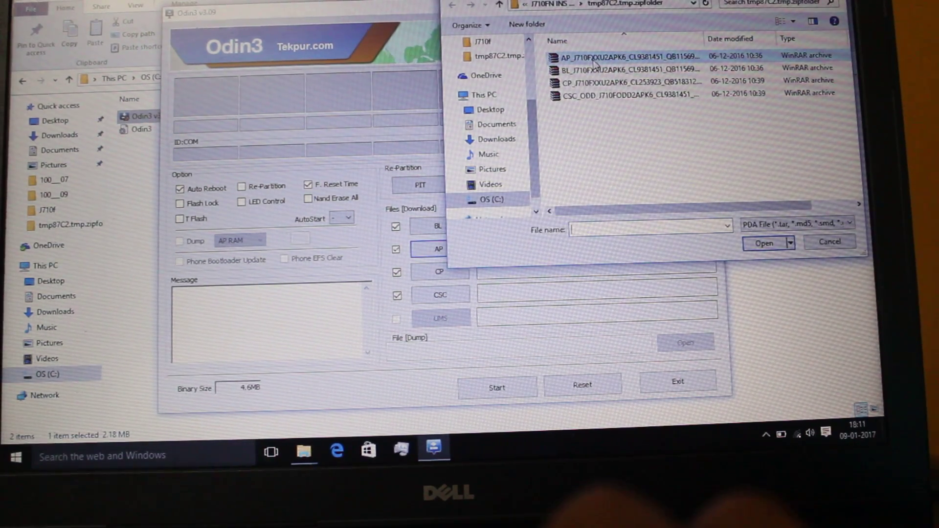
pyautogui.click(623, 55)
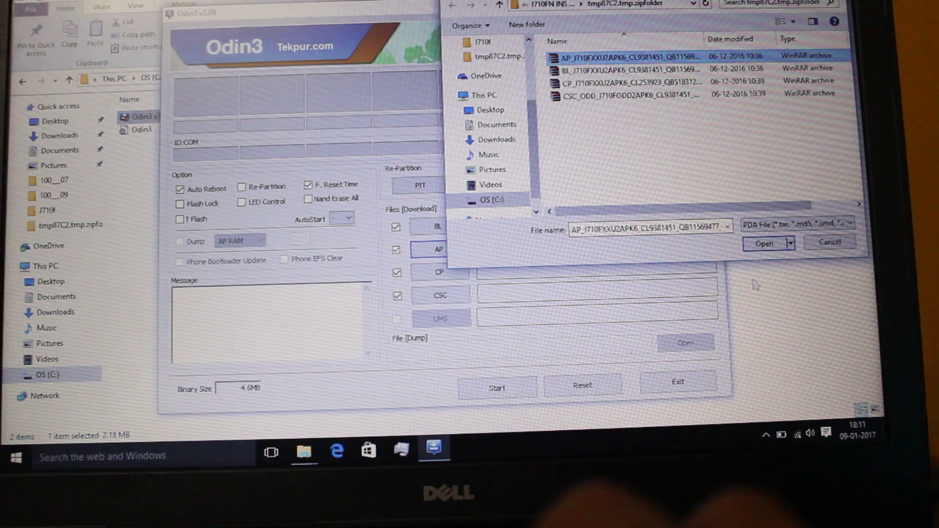
pyautogui.click(764, 243)
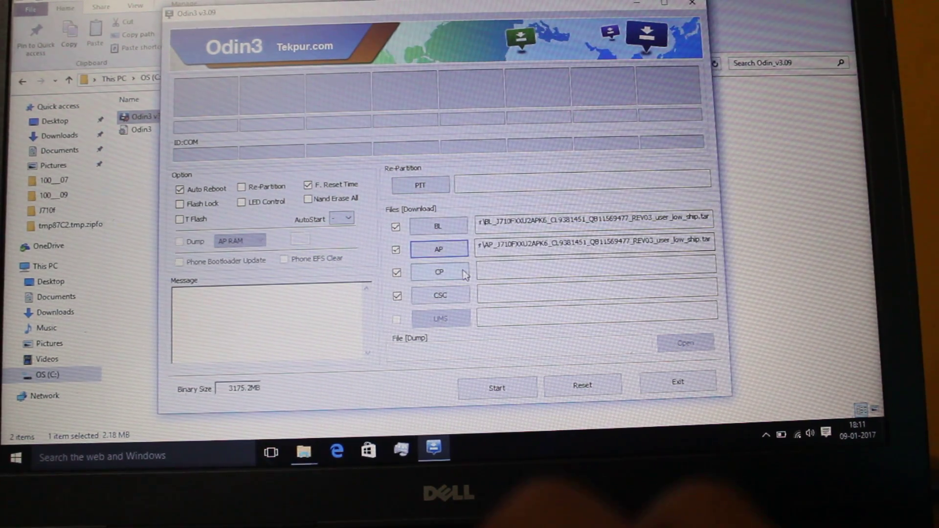
# Load the CP firmware file and begin choosing the CSC file.
pyautogui.click(439, 271)
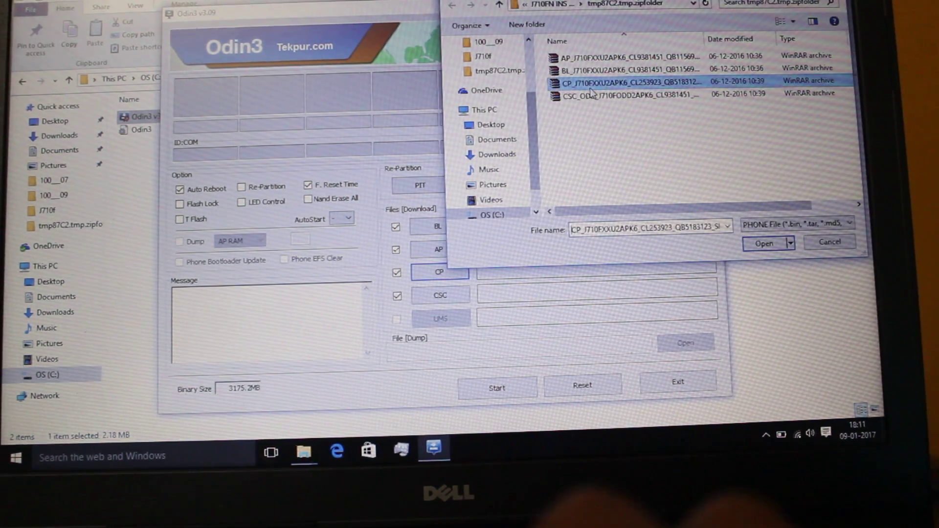
pyautogui.click(763, 242)
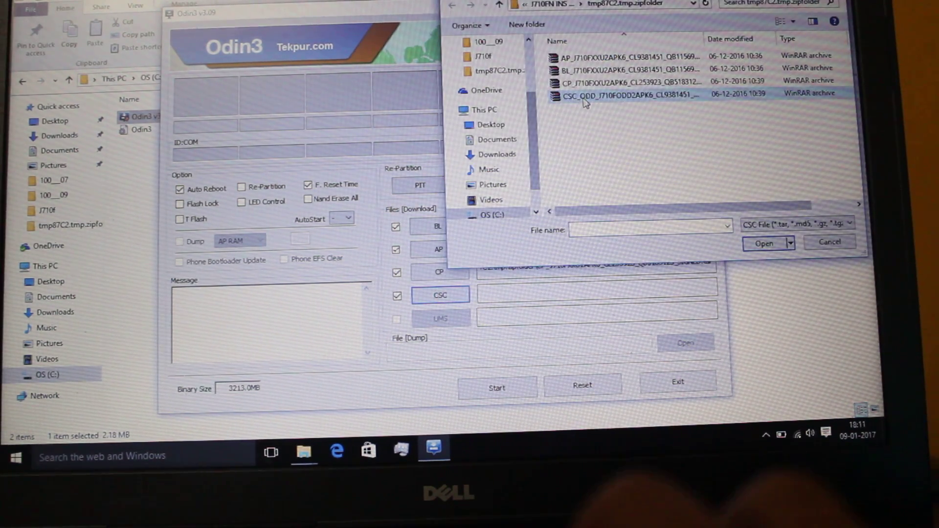
pyautogui.click(763, 242)
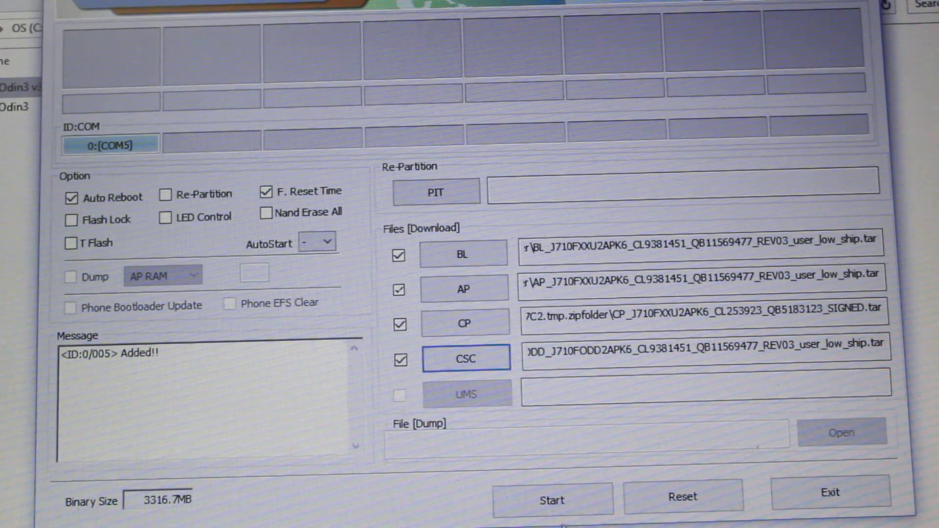
# Start the flash and let Odin3 write system.img and move on to userdata.img.
pyautogui.click(550, 498)
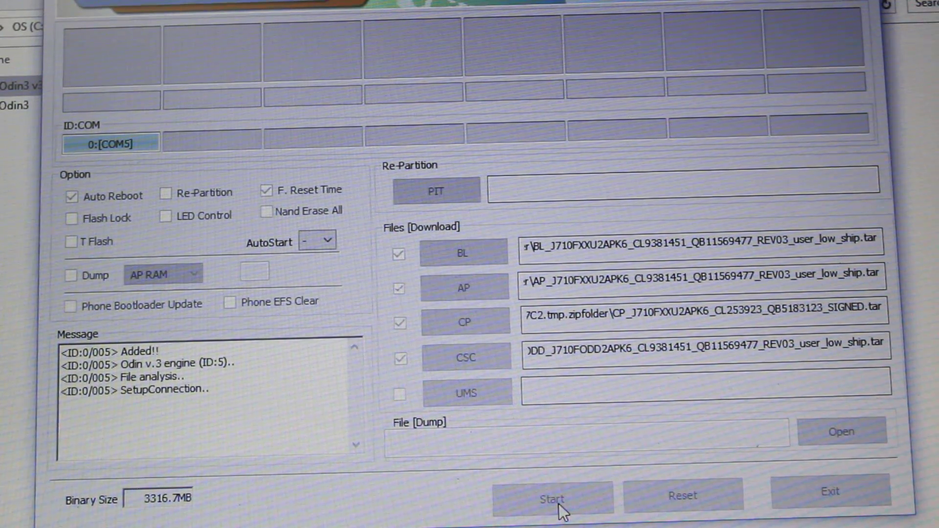
pyautogui.click(551, 498)
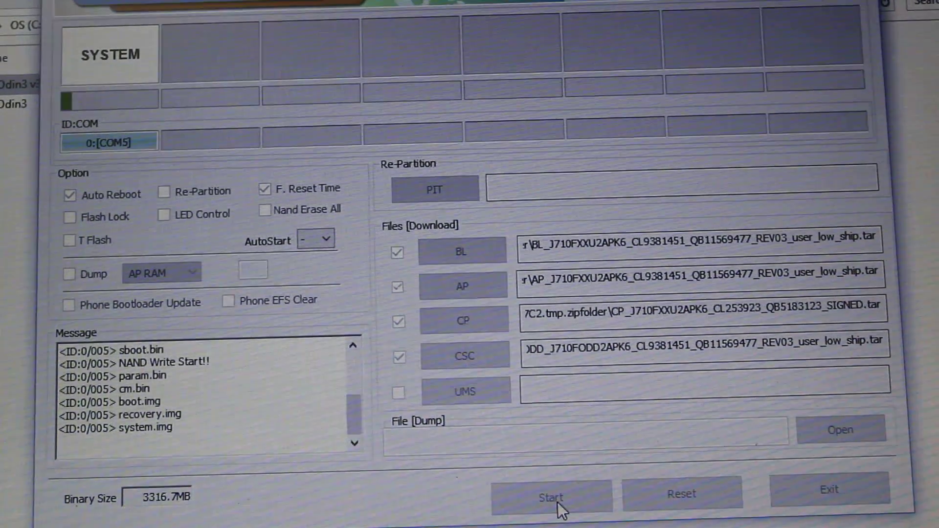
pyautogui.click(550, 497)
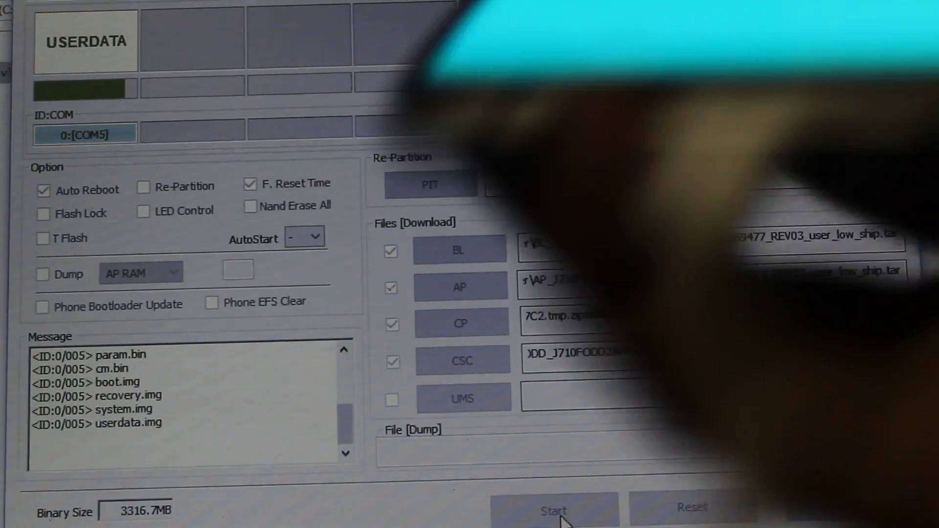
pyautogui.click(551, 511)
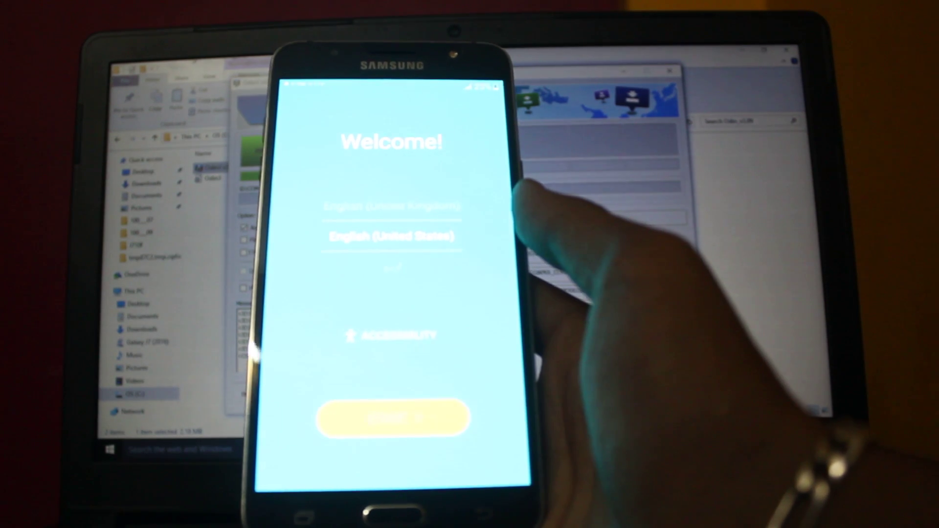
# Start setup on the Welcome screen and continue past Wi-Fi without joining a network.
pyautogui.click(391, 417)
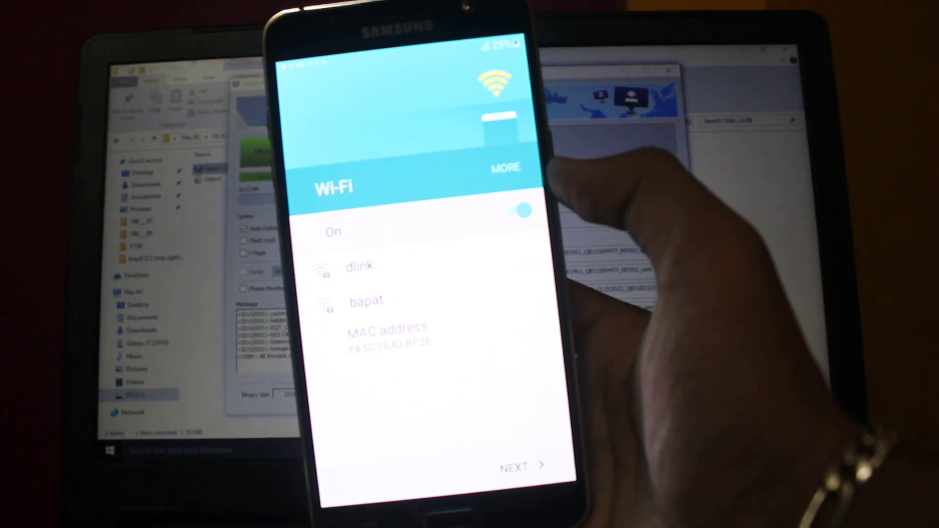
pyautogui.click(518, 211)
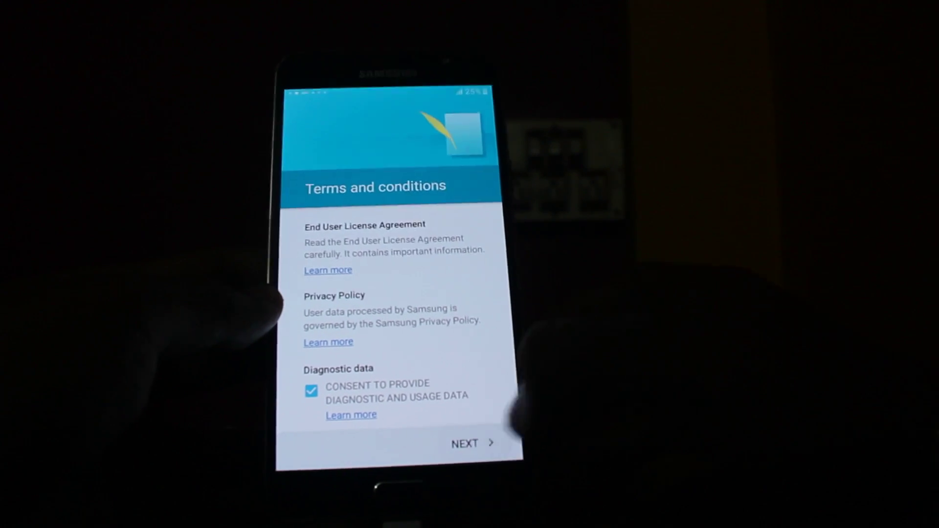
# Accept the terms, skip the name and device protection, and accept Google services settings.
pyautogui.click(474, 444)
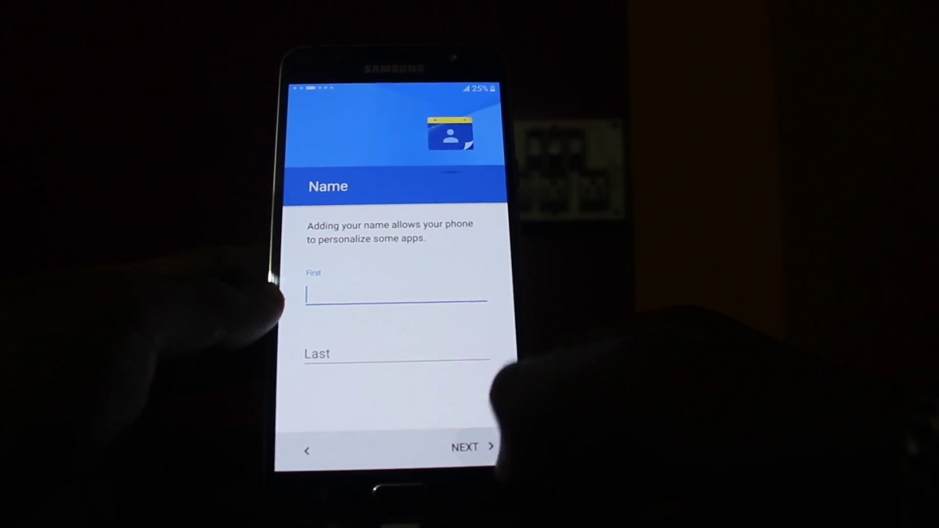
pyautogui.click(471, 447)
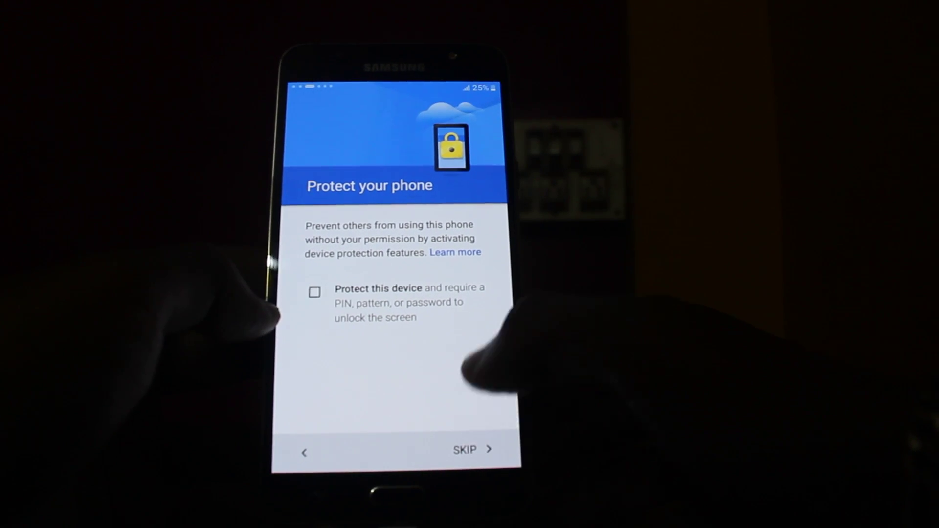
pyautogui.click(471, 450)
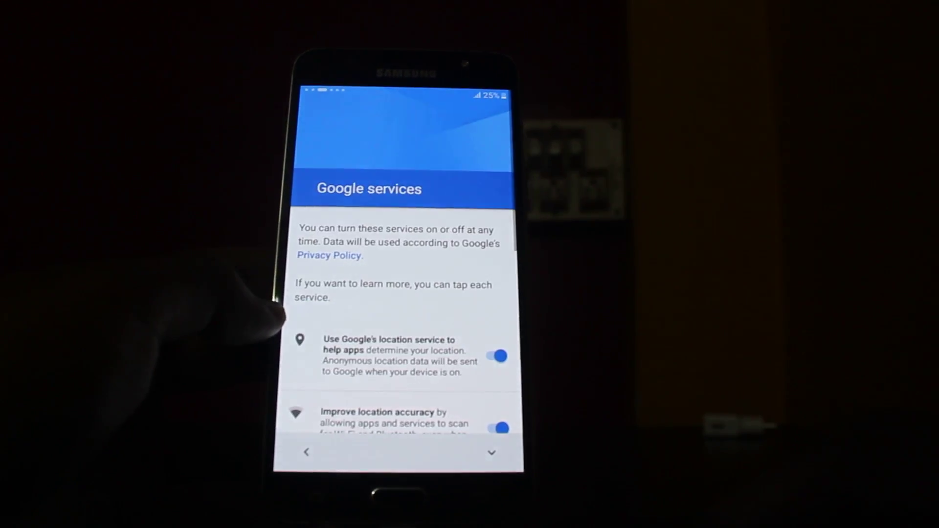
pyautogui.scroll(-3)
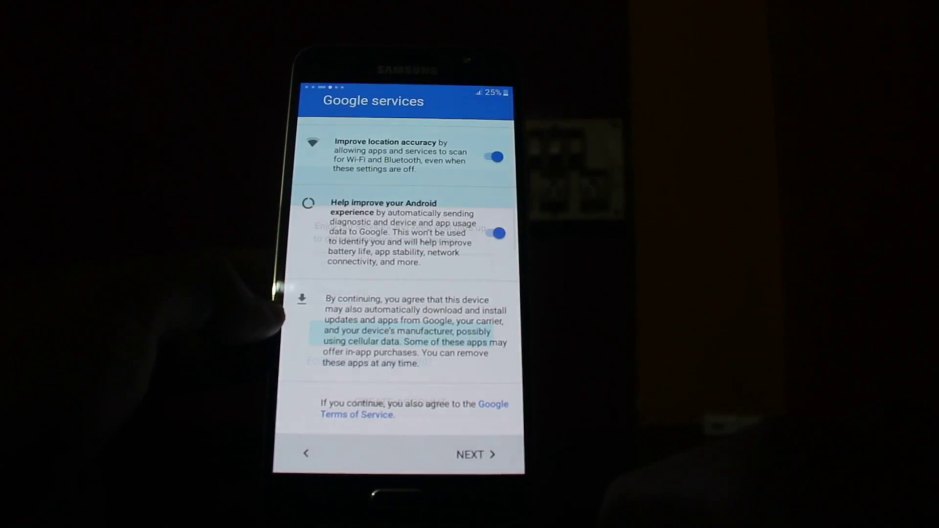
pyautogui.click(476, 454)
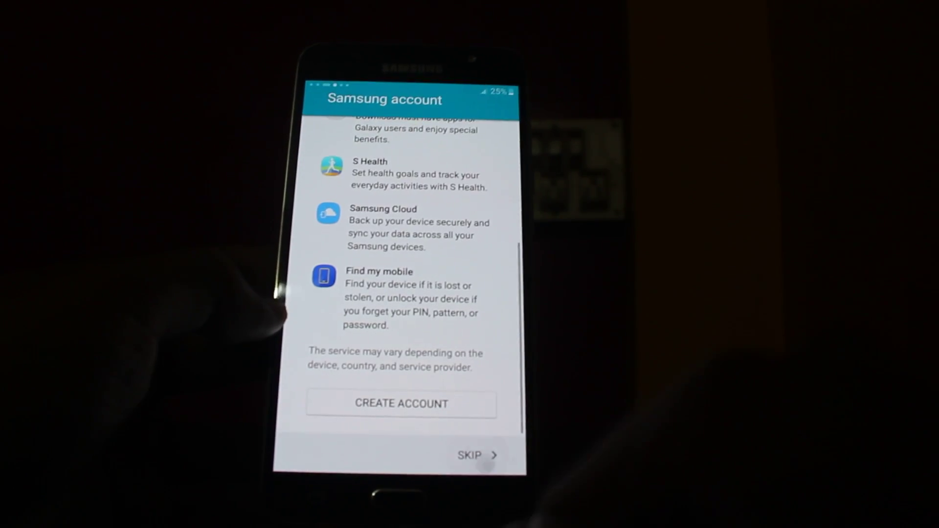
# Skip the Samsung account, agree to weather location use, and continue with Easy mode off.
pyautogui.click(477, 455)
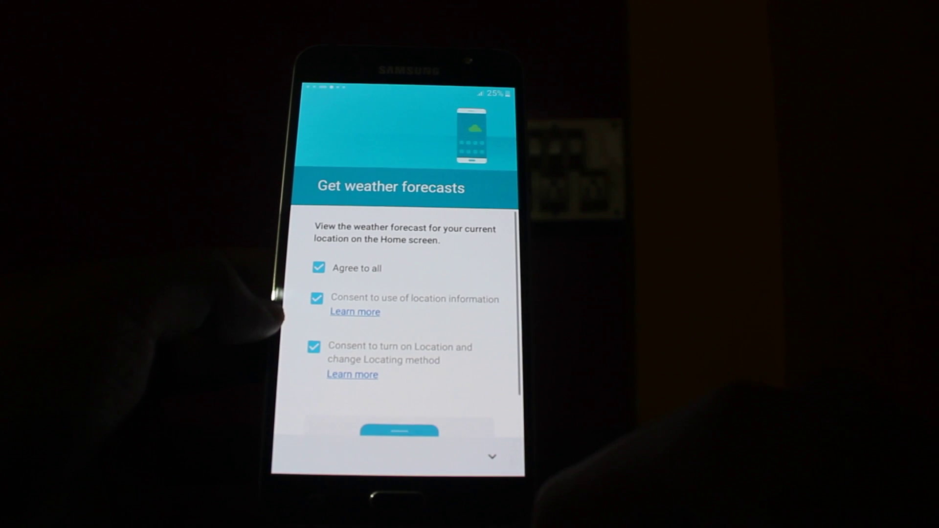
pyautogui.click(319, 268)
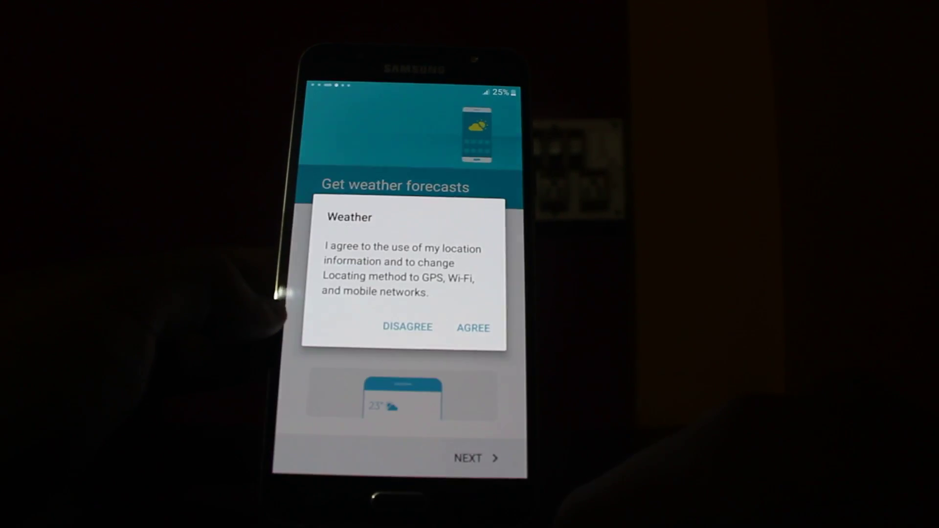
pyautogui.click(473, 327)
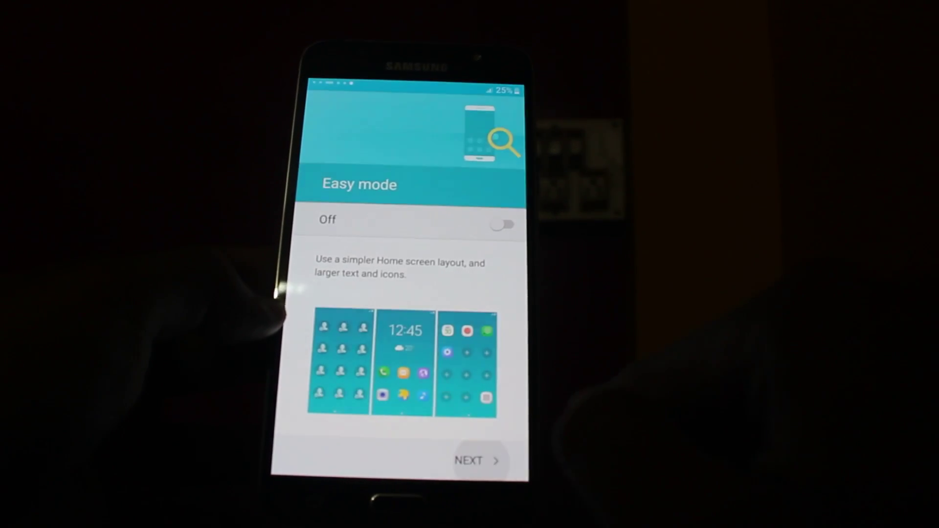
pyautogui.click(479, 461)
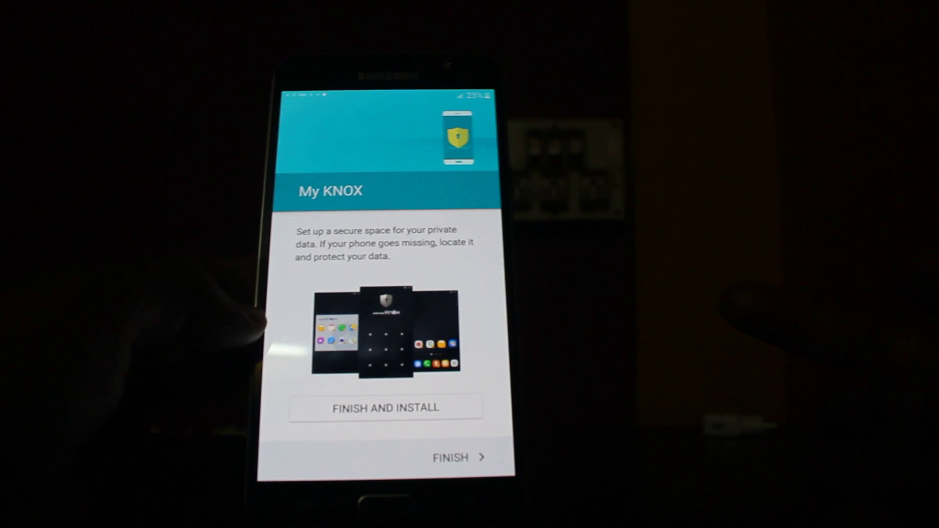